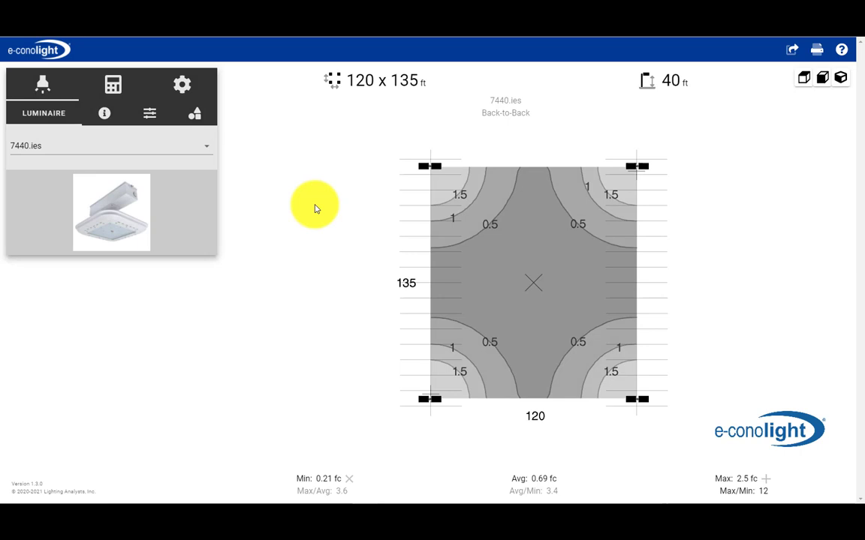
mouse_move(267, 202)
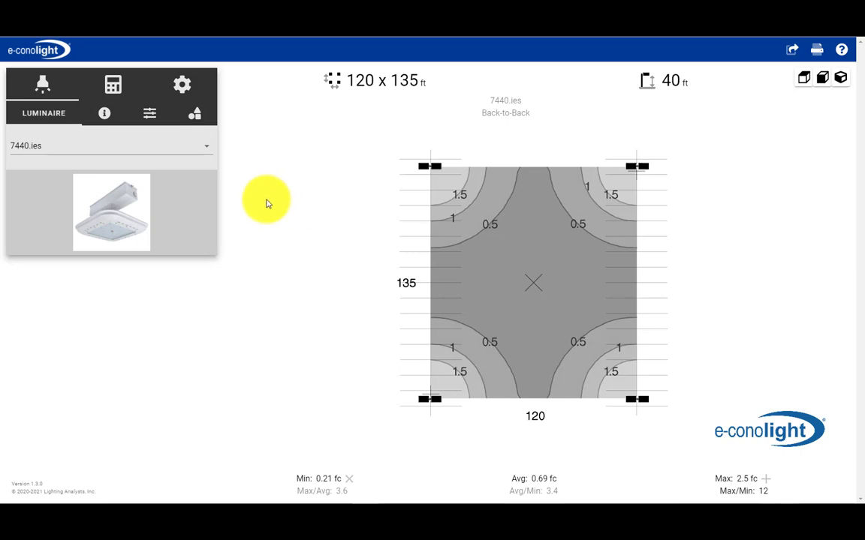
mouse_move(42, 84)
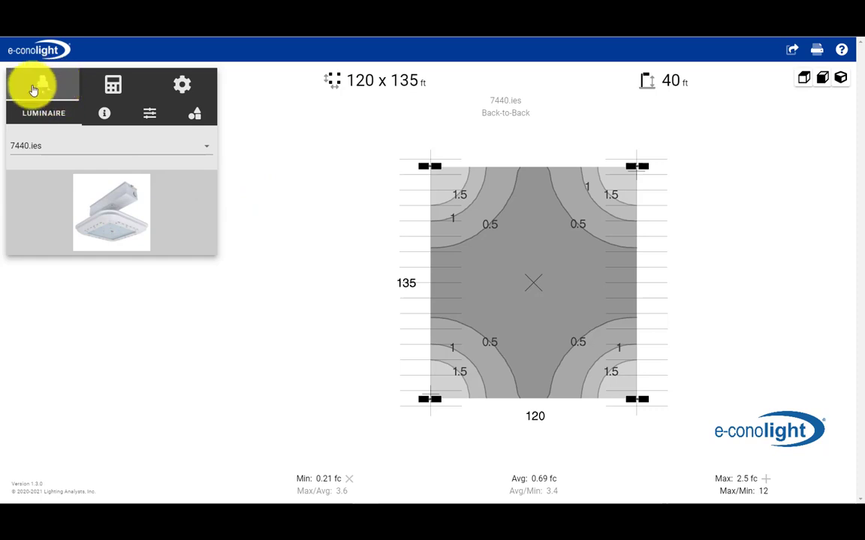
mouse_move(203, 147)
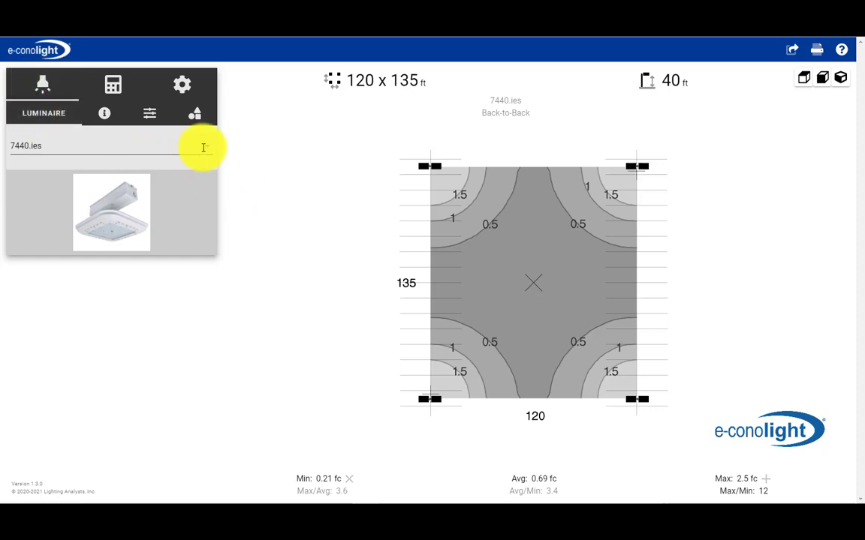
- Swap the luminaire for C-AR-A-AL3-22L-40K-UL-BZ.ies, recalculating to a 1.4 fc average
left_click(98, 146)
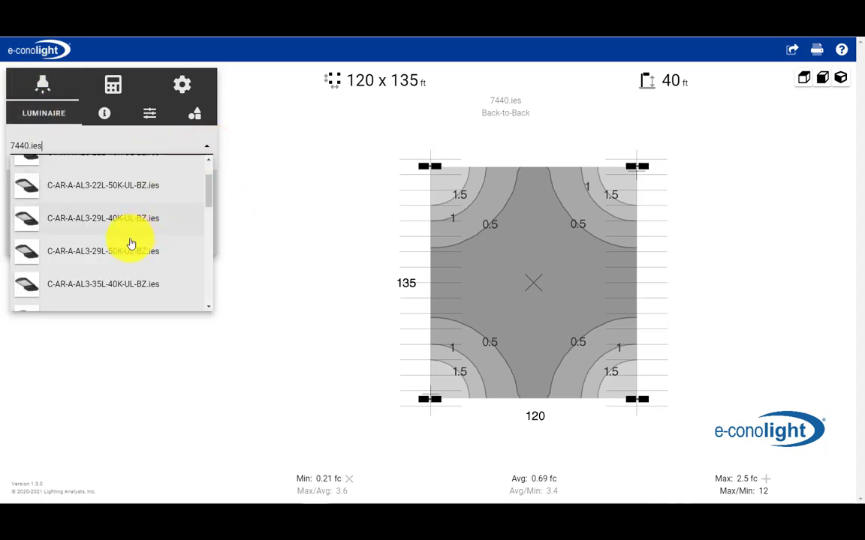
mouse_move(109, 223)
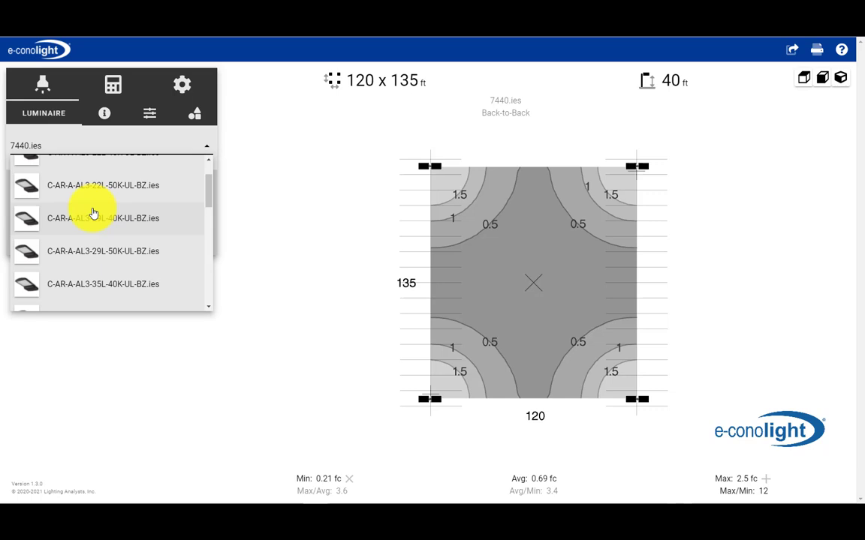
mouse_move(105, 228)
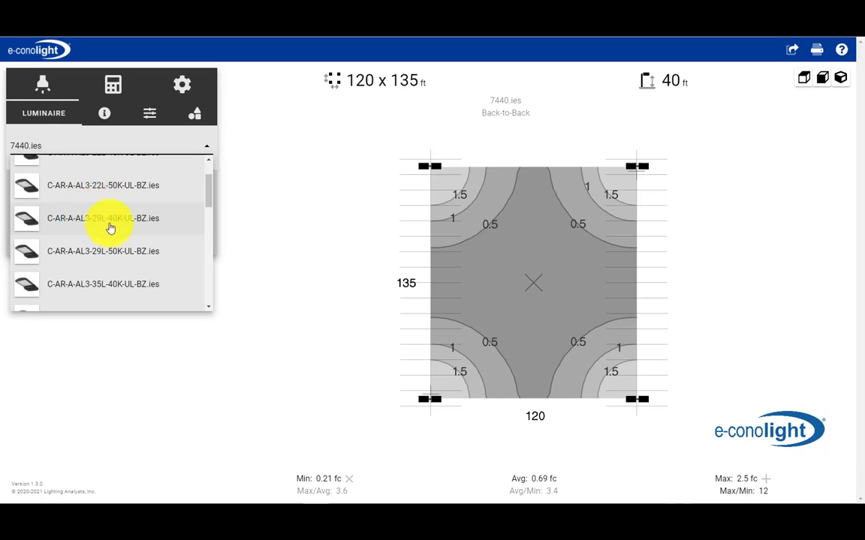
scroll("up", 3)
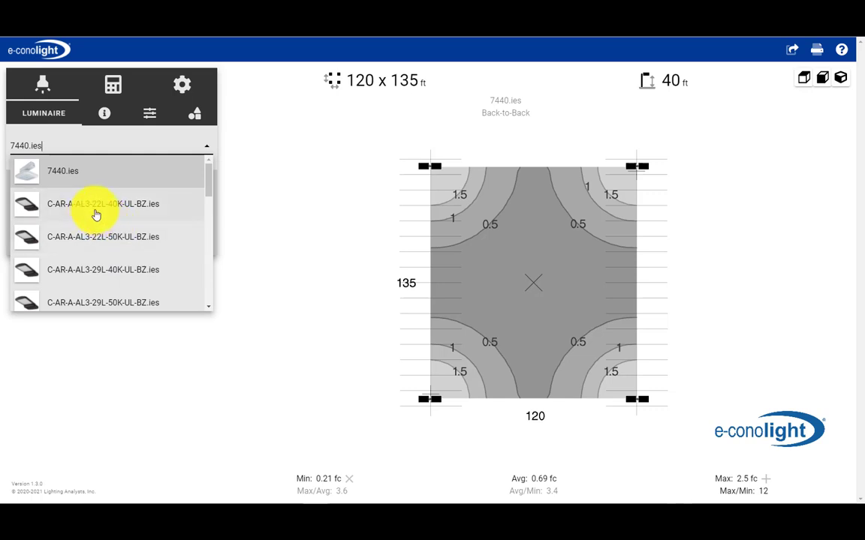
left_click(103, 204)
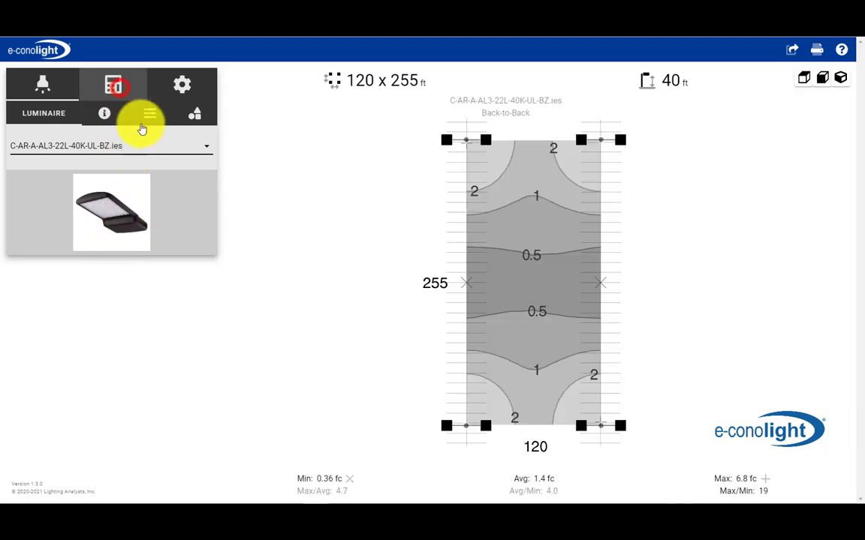
- Set the layout to Single (Arm) with one luminaire at 40 ft, 0.82 fc average
left_click(112, 90)
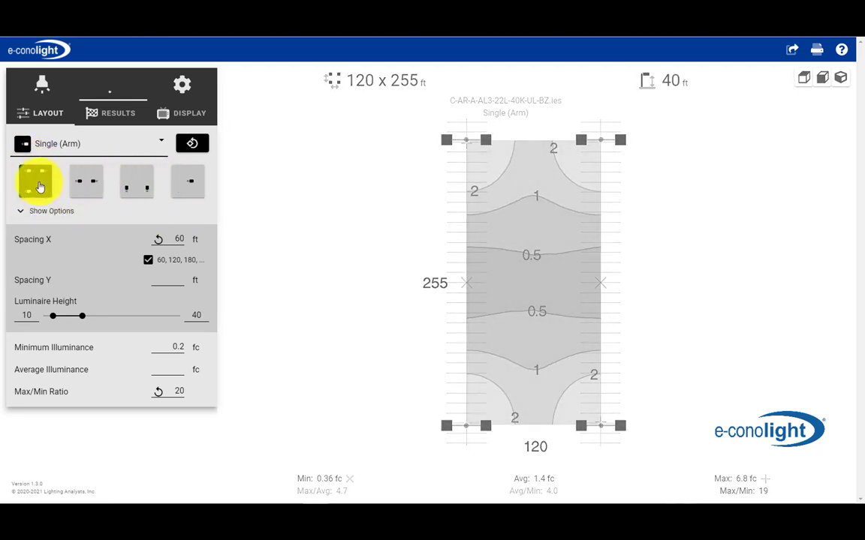
left_click(186, 181)
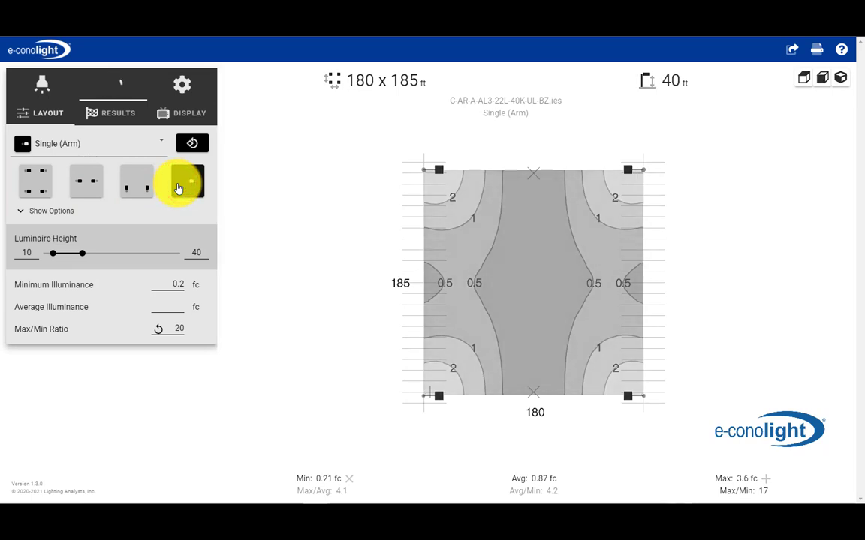
left_click(188, 181)
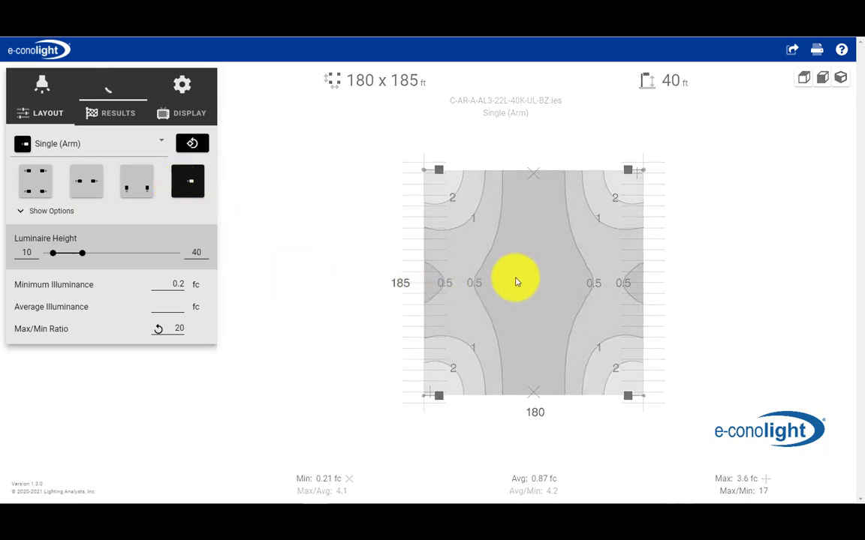
left_click(112, 84)
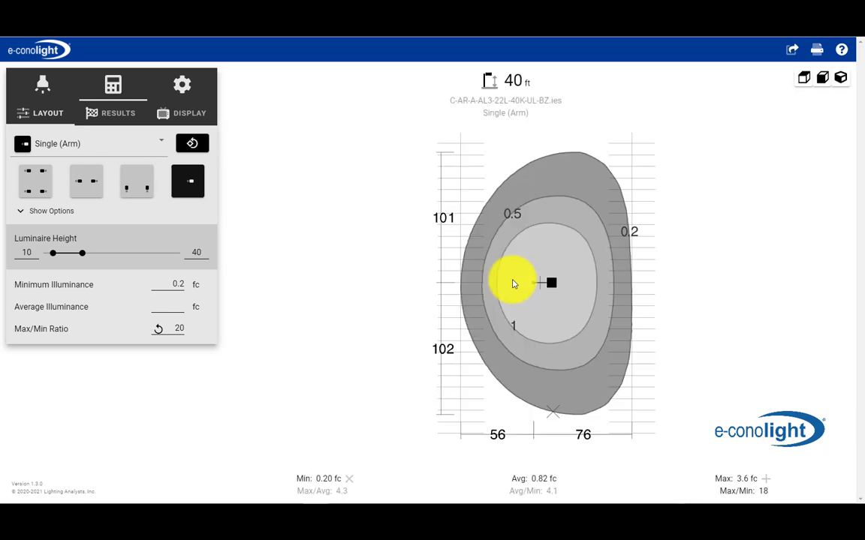
mouse_move(163, 123)
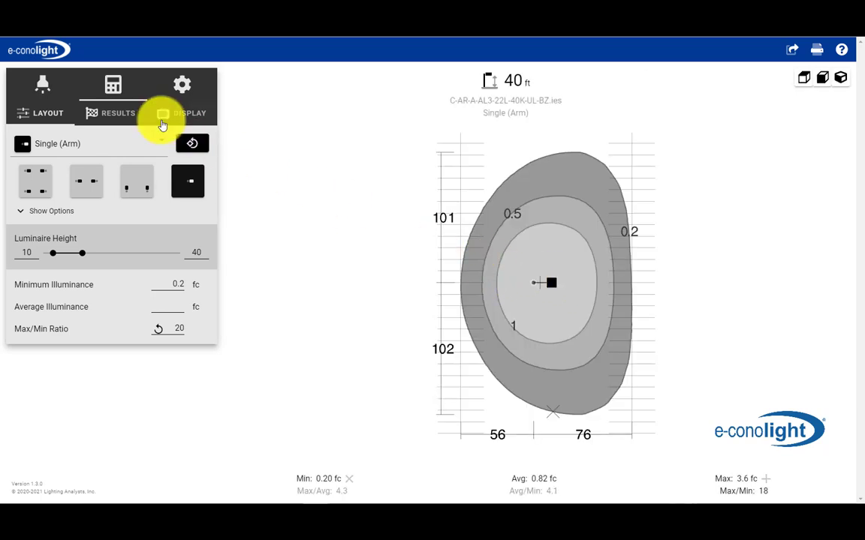
mouse_move(437, 186)
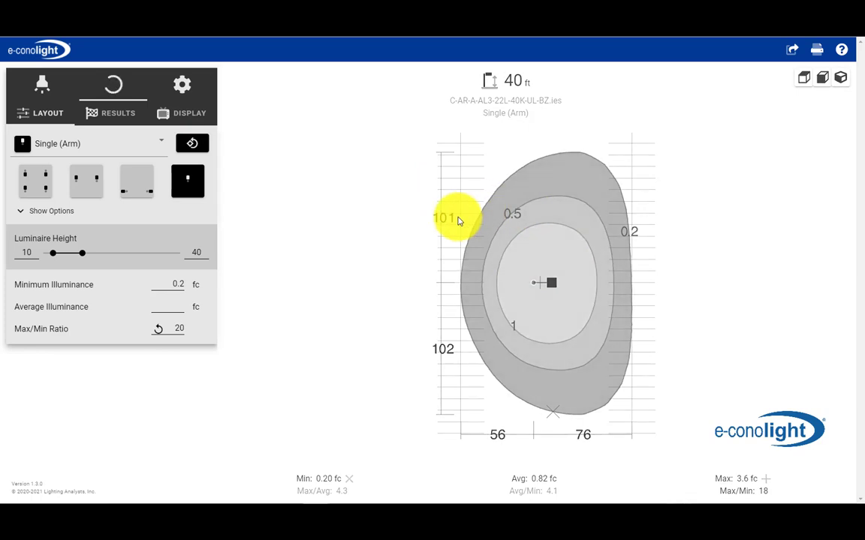
mouse_move(405, 224)
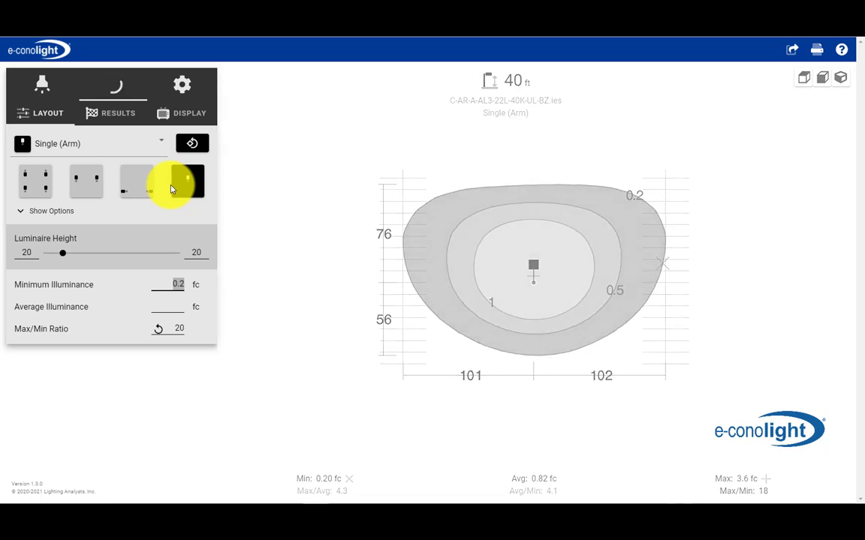
- Recalculate the single luminaire at 20 ft, giving 1.8 fc average and 14 fc maximum
left_click(187, 181)
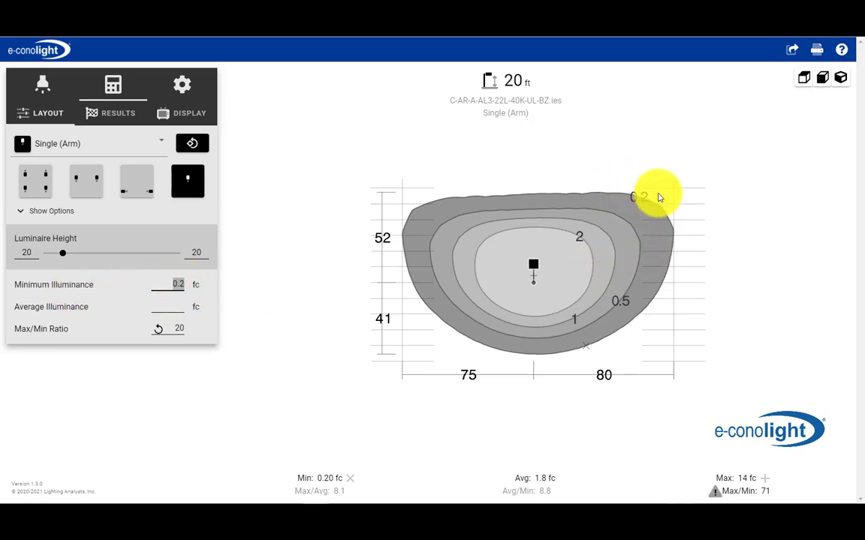
mouse_move(647, 185)
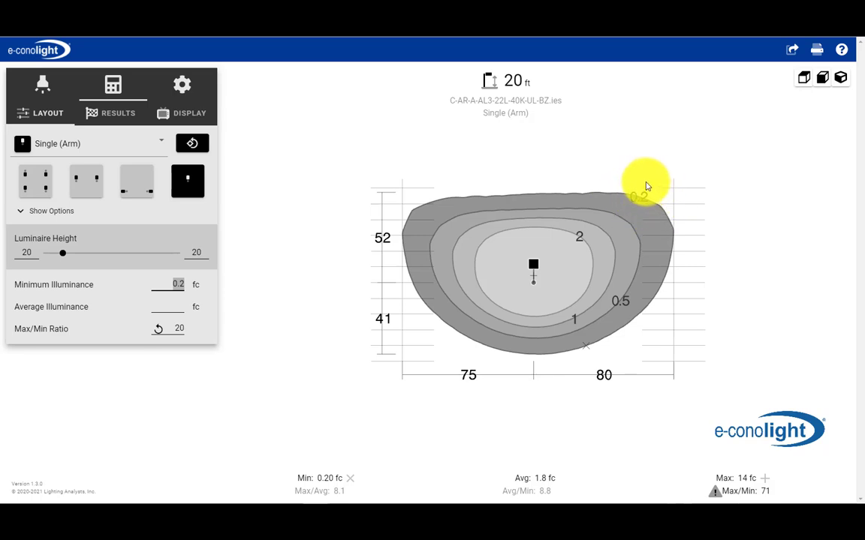
mouse_move(639, 189)
type("0.1")
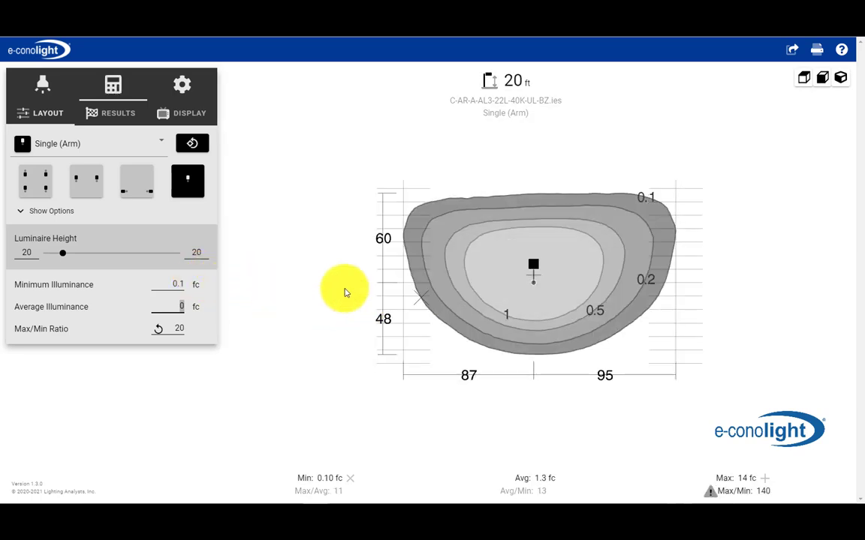
mouse_move(680, 231)
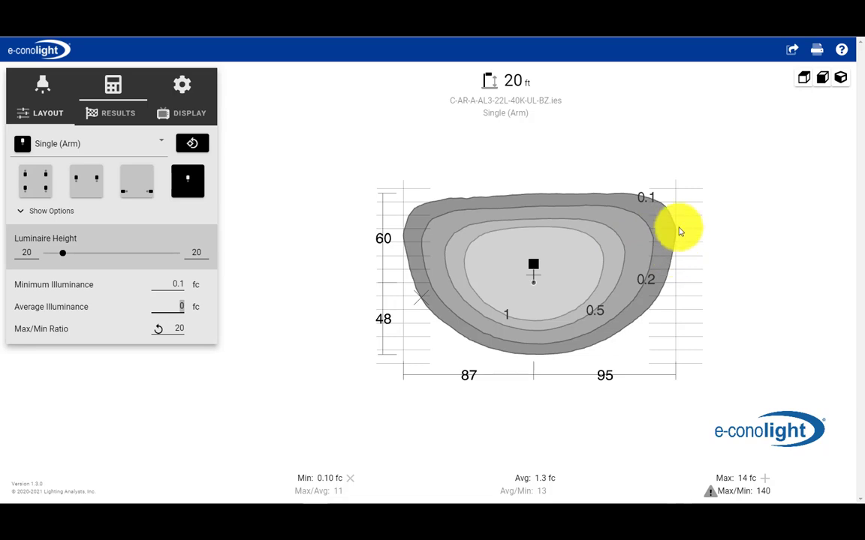
mouse_move(555, 217)
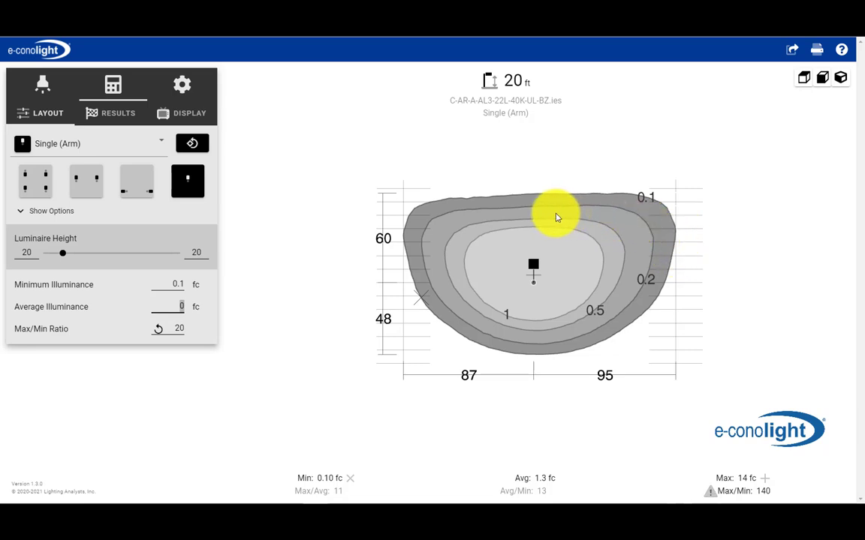
mouse_move(514, 208)
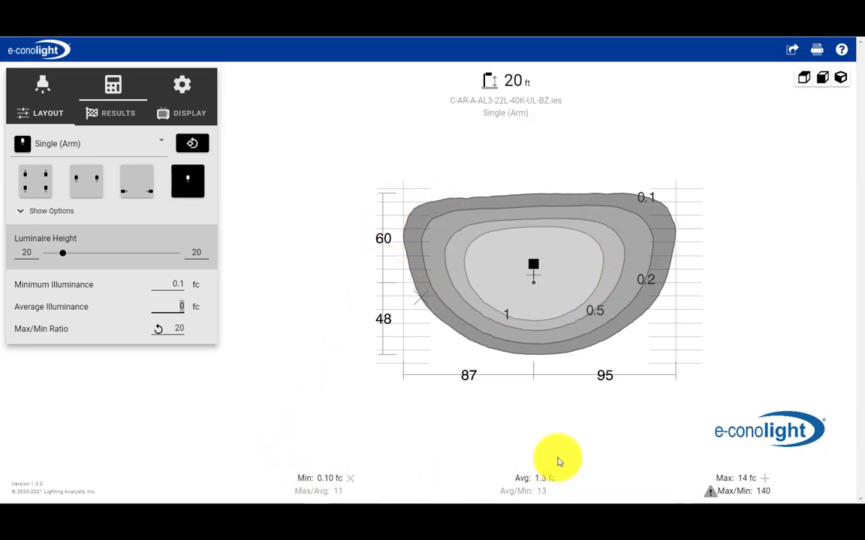
mouse_move(760, 468)
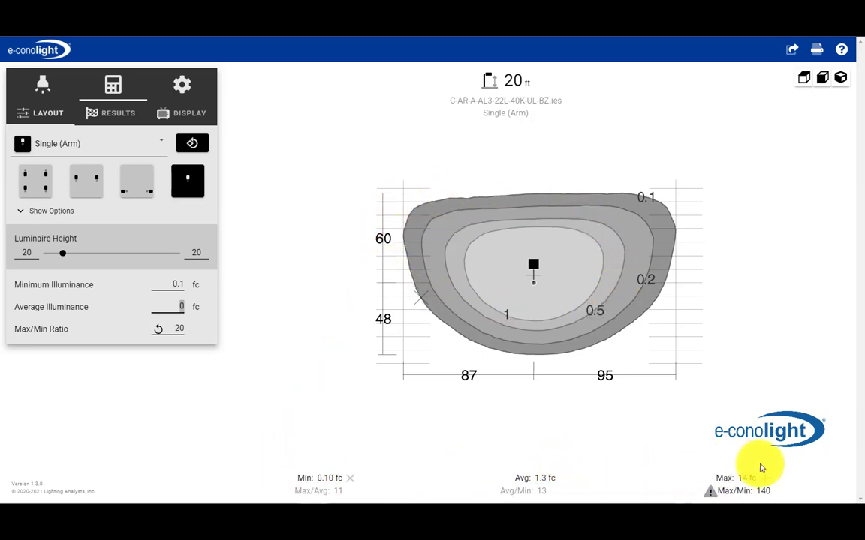
mouse_move(540, 314)
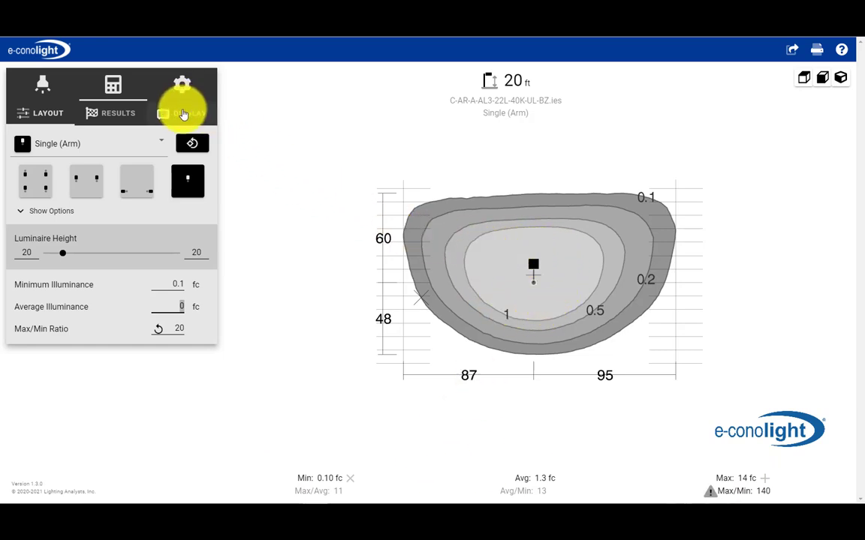
- Turn on shaded contour bands so the 0.1 to 1 fc fills show again
left_click(181, 98)
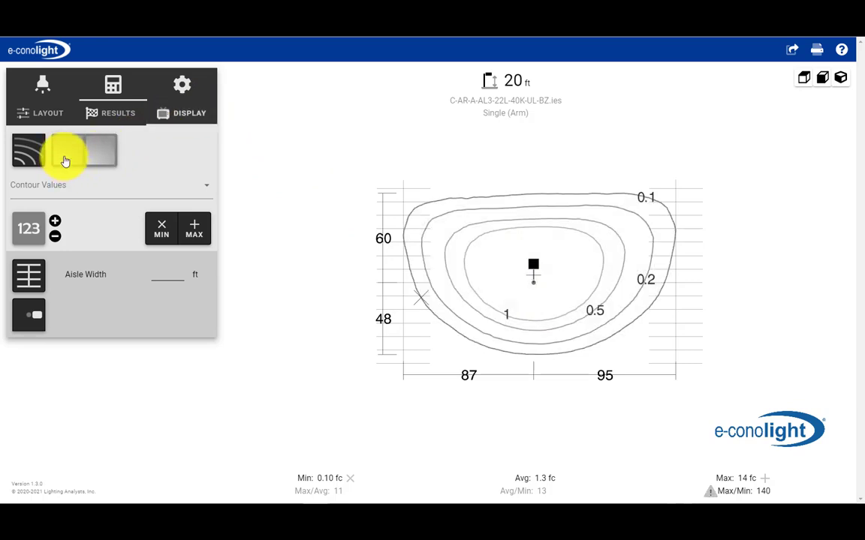
left_click(82, 150)
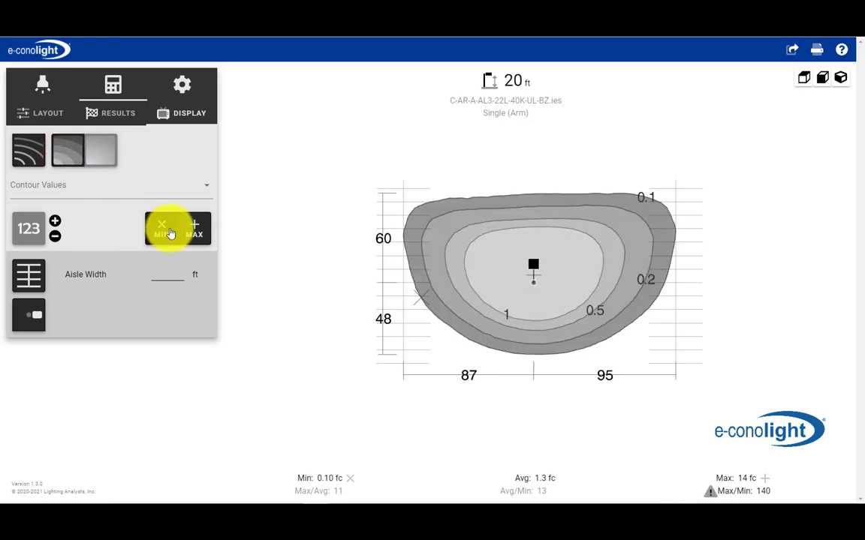
mouse_move(430, 300)
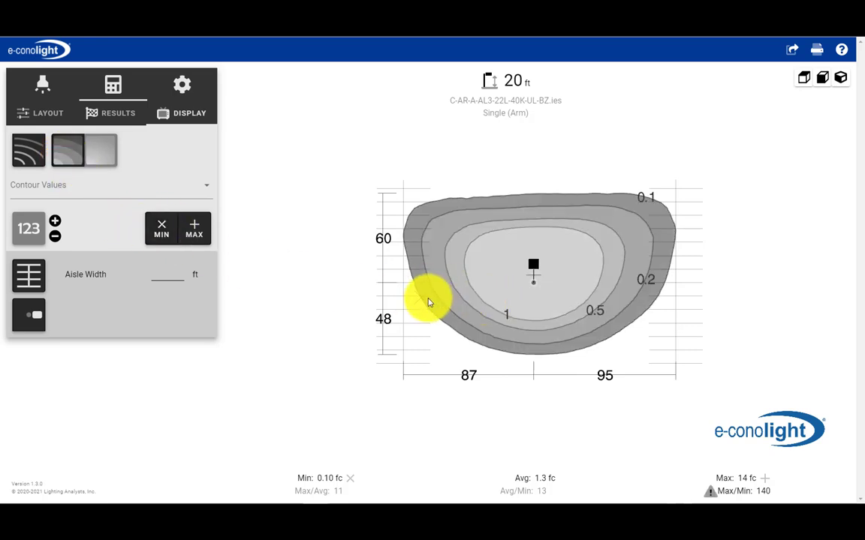
mouse_move(265, 258)
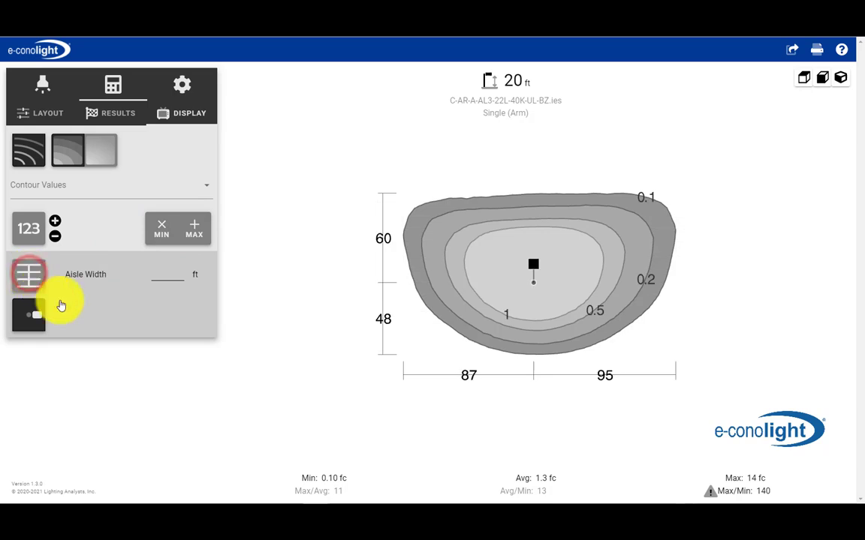
mouse_move(165, 357)
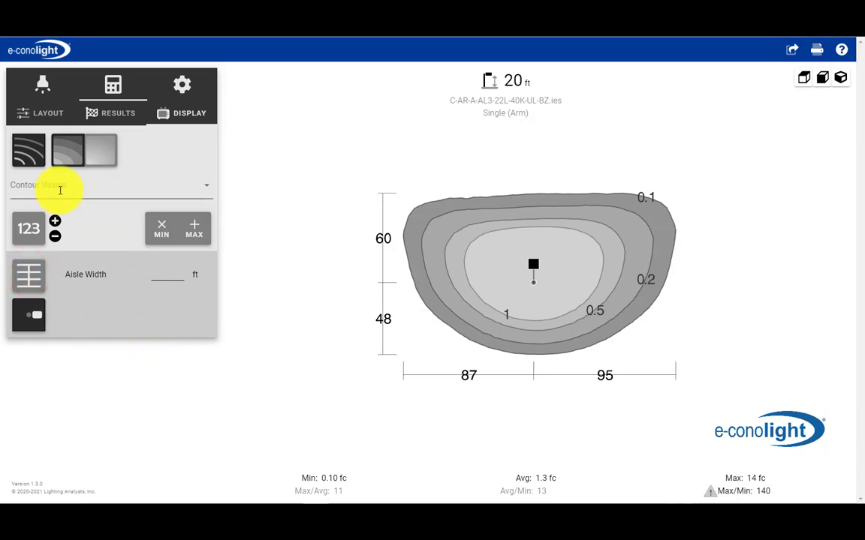
mouse_move(221, 259)
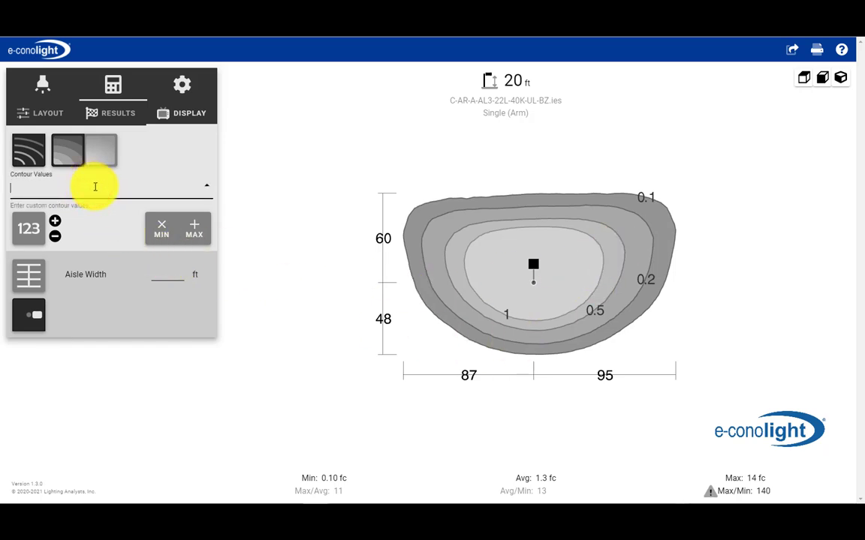
mouse_move(232, 287)
type("3")
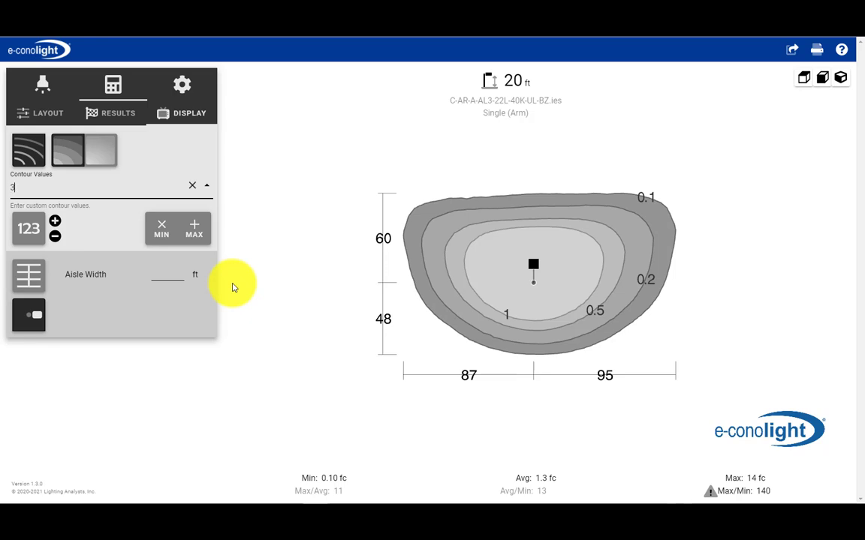
- Add a 3 fc value to the custom contour list, showing a 3 fc band
key("Return")
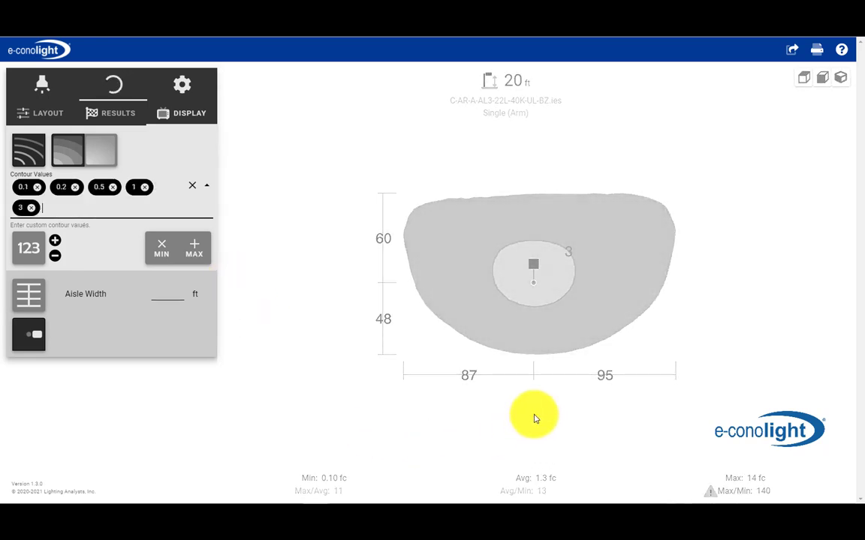
mouse_move(580, 304)
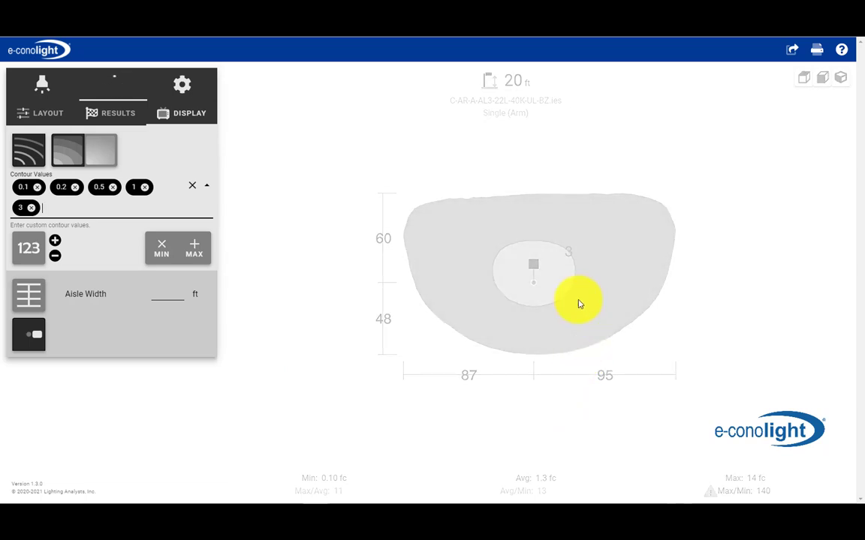
left_click_drag(578, 304, 514, 315)
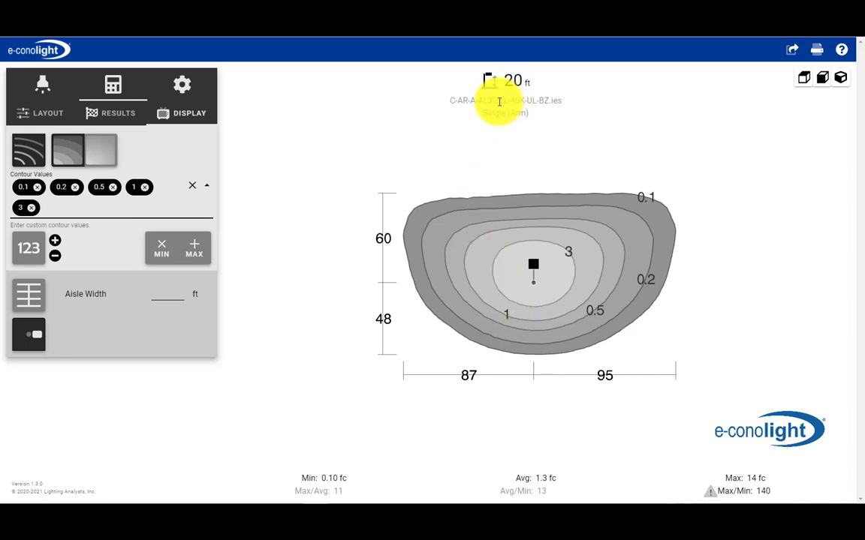
mouse_move(513, 356)
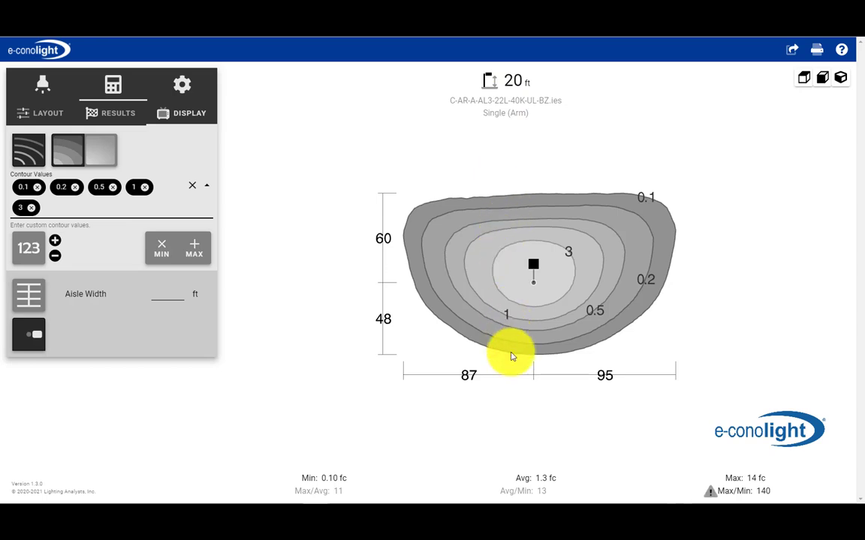
mouse_move(539, 377)
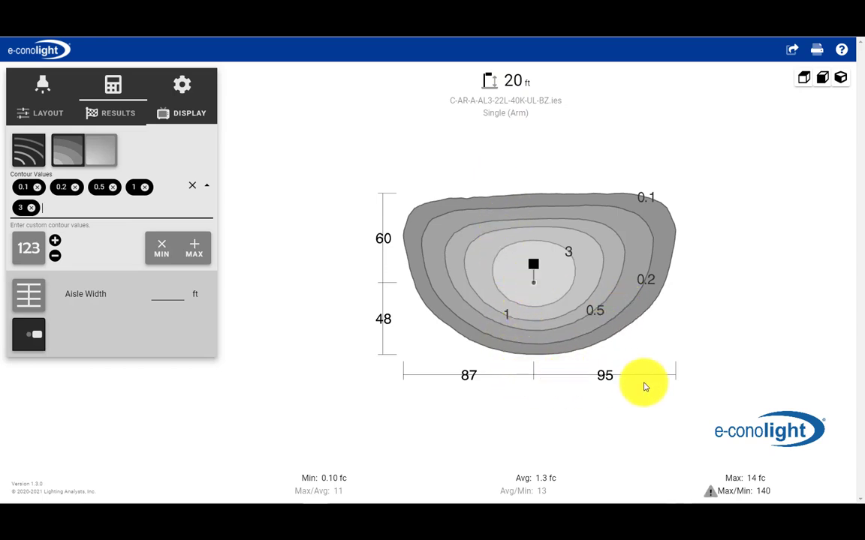
mouse_move(676, 225)
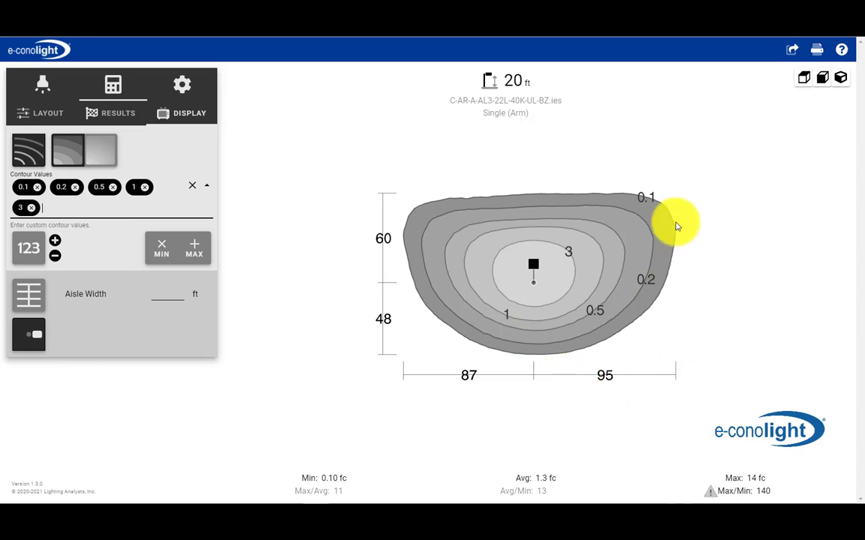
mouse_move(676, 229)
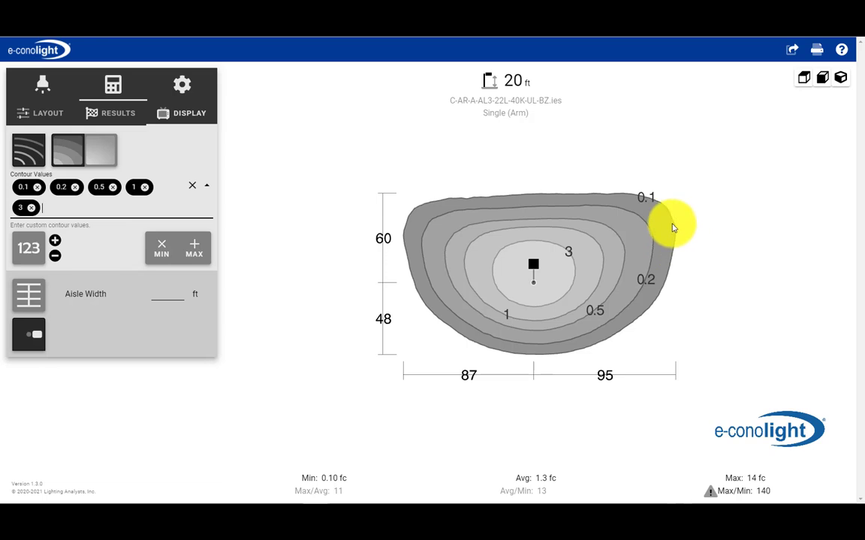
mouse_move(651, 332)
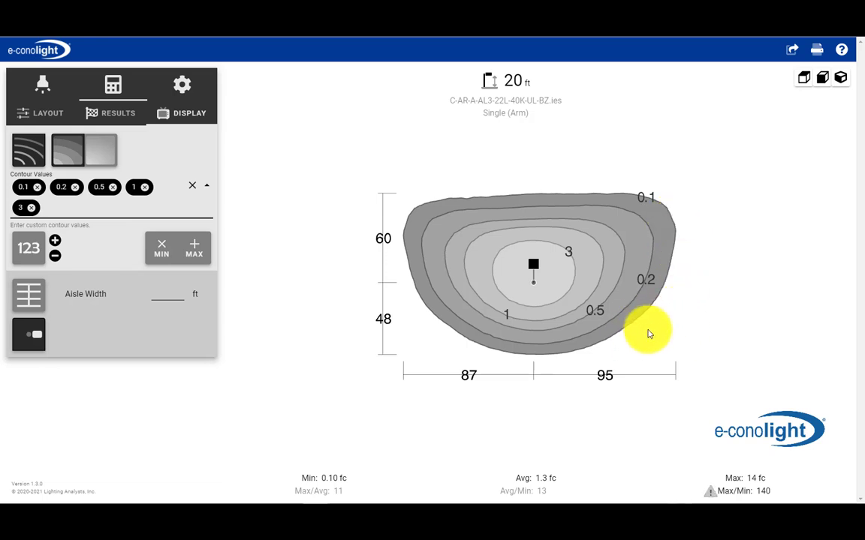
mouse_move(672, 236)
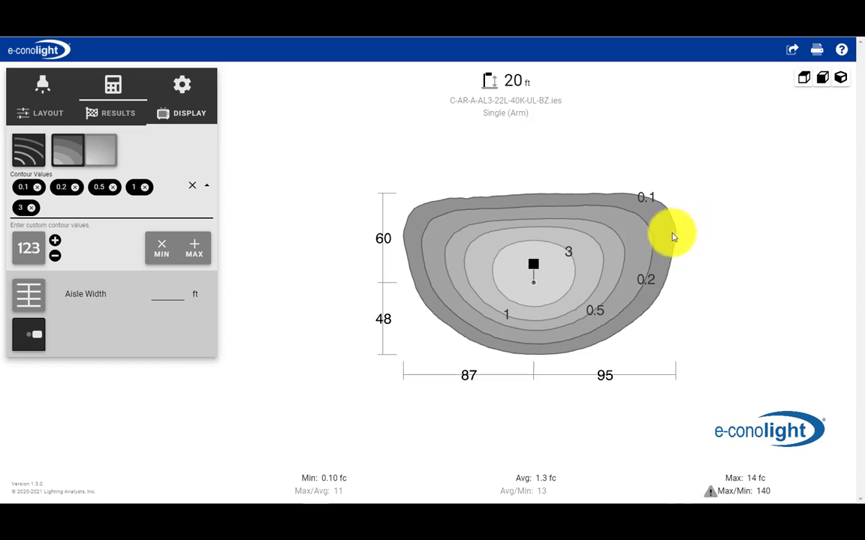
mouse_move(533, 379)
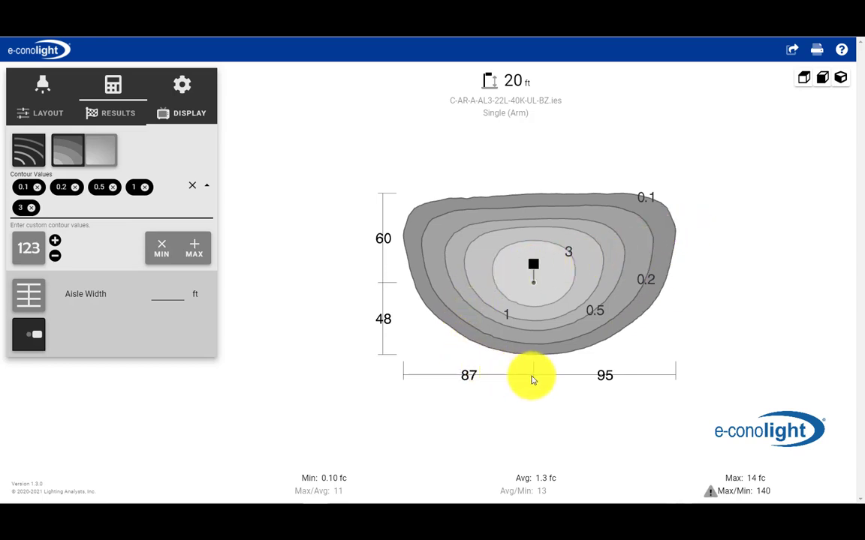
mouse_move(401, 240)
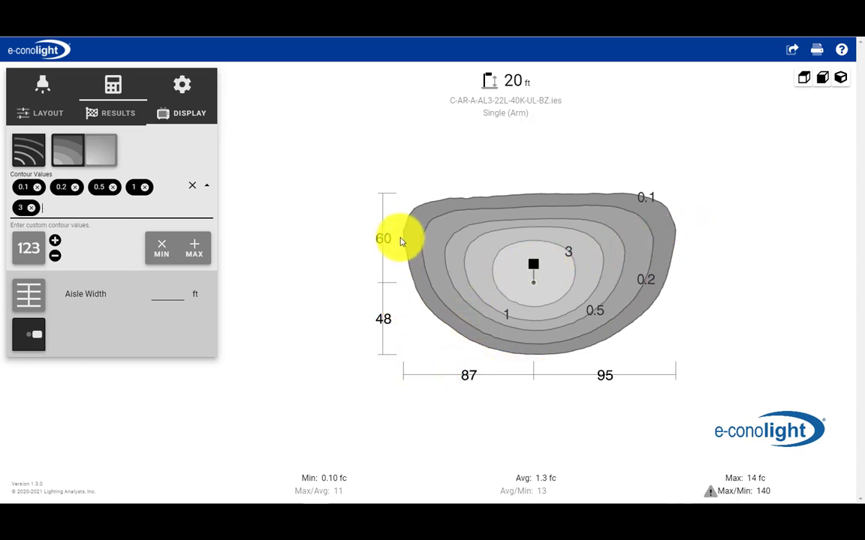
mouse_move(396, 238)
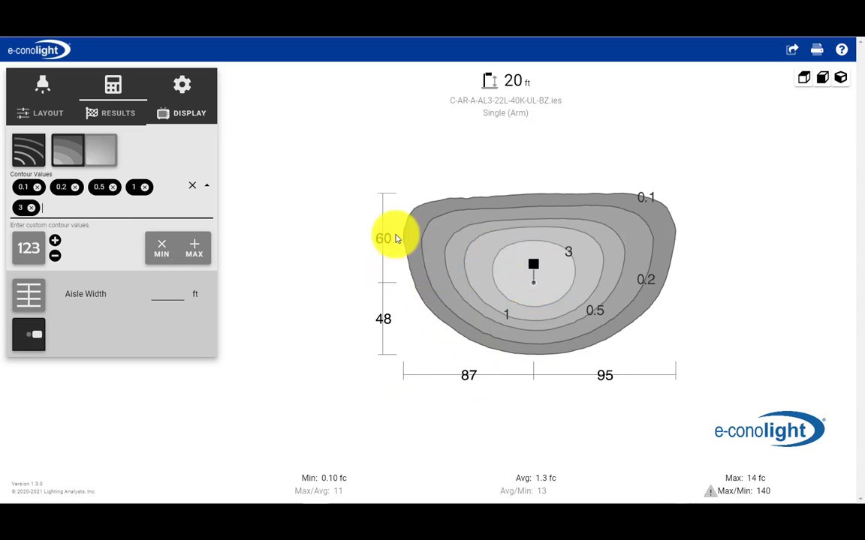
mouse_move(484, 315)
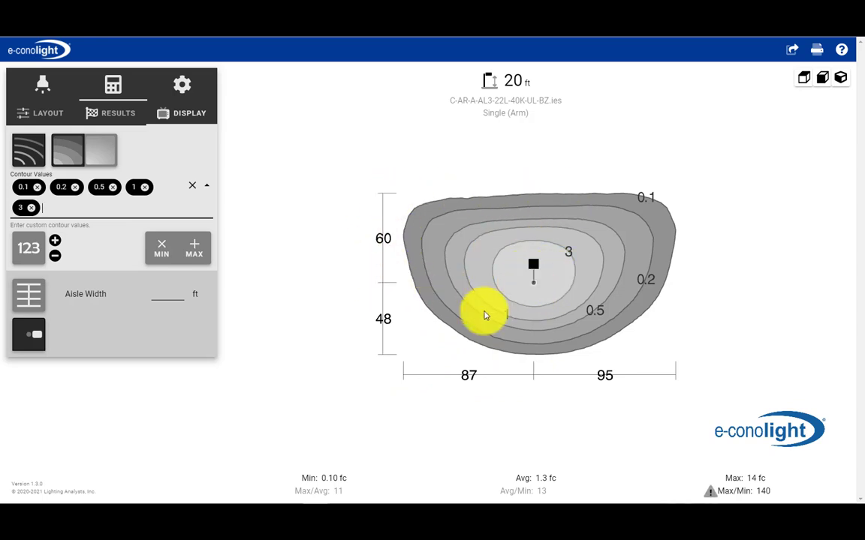
mouse_move(568, 361)
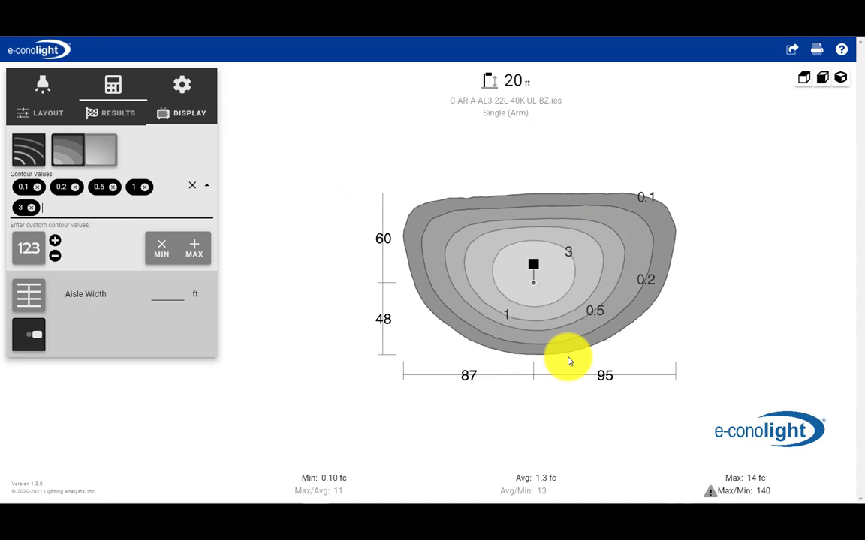